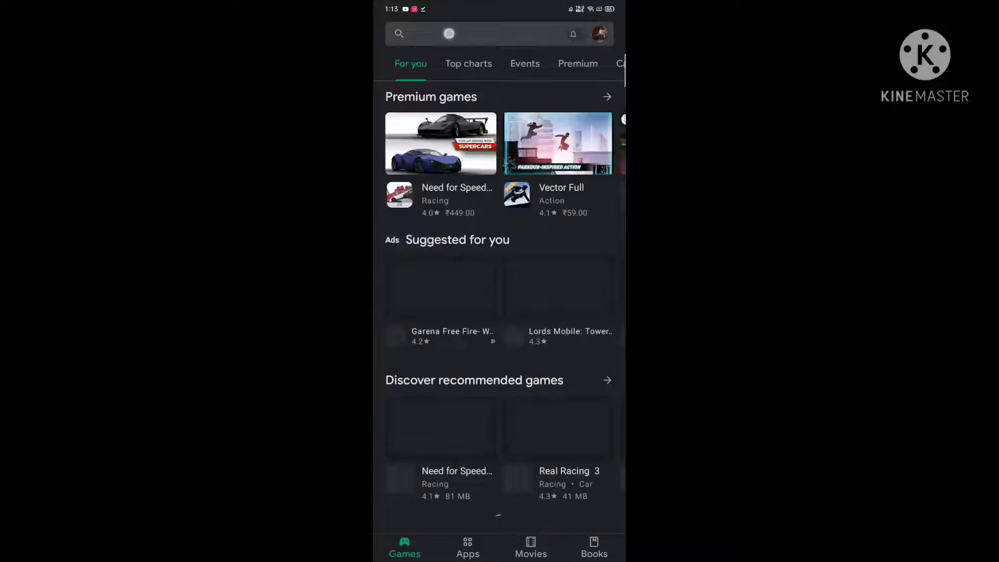
Step: Search Google Play for 'za' and choose the ZArchiver suggestion, reaching the ZDevs listing
click(466, 34)
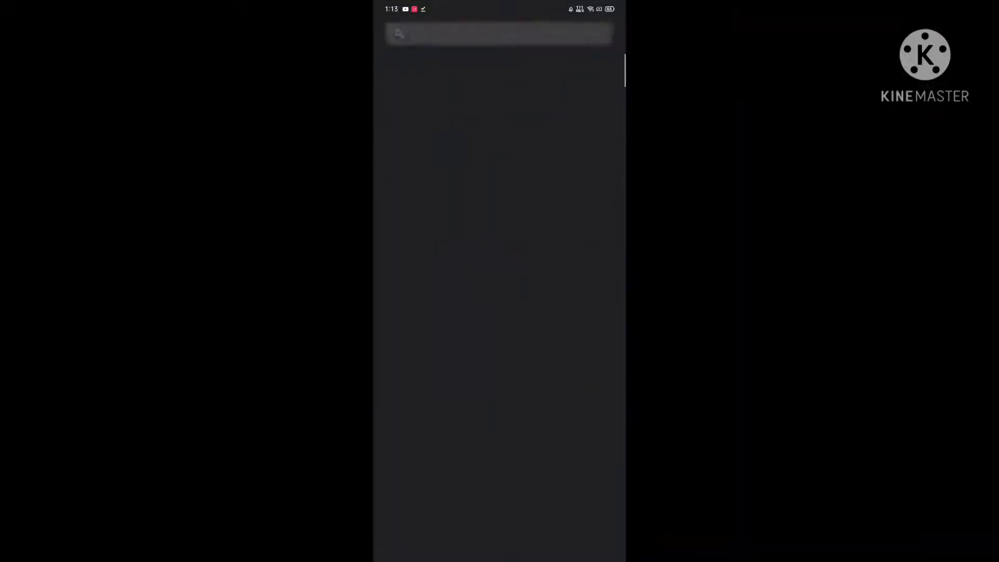
click(499, 33)
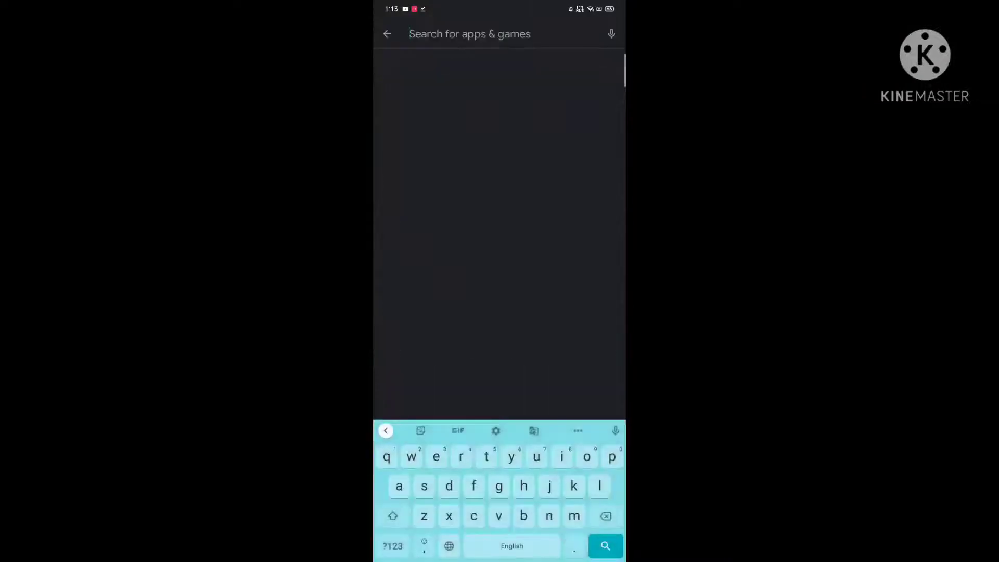
text(za)
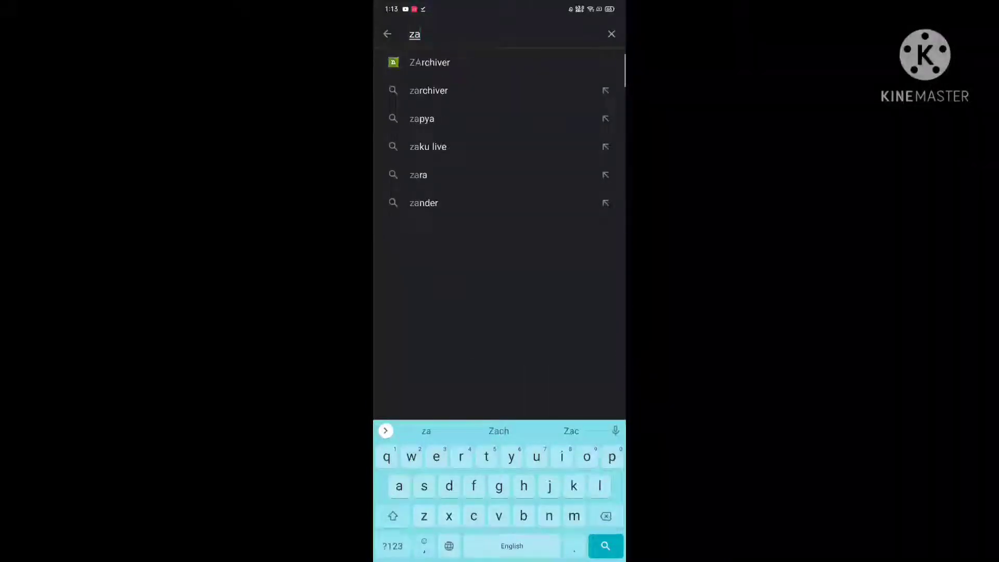
click(429, 62)
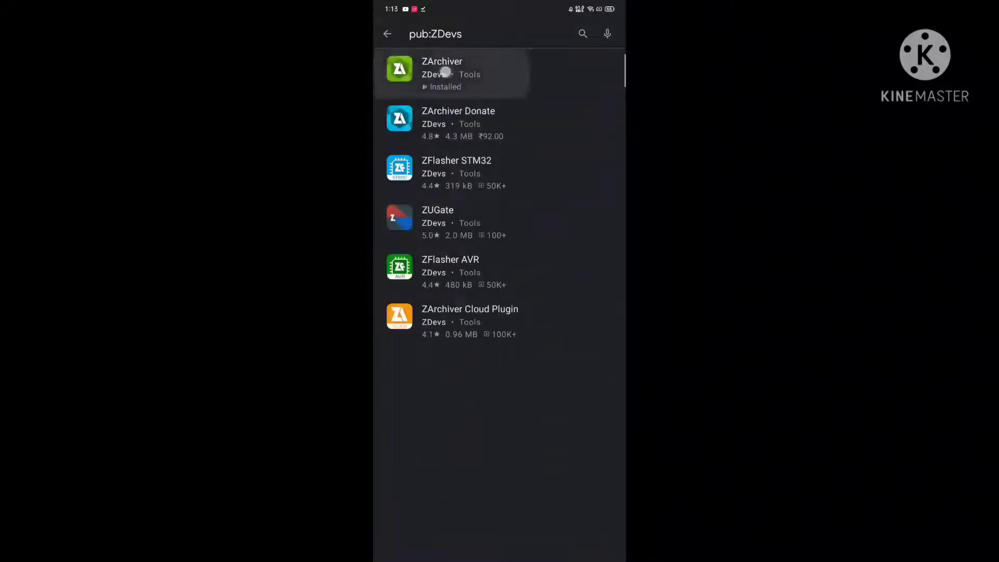
Step: Browse into the glitch pack folder and view the VIP BY LEGEND .7z archive's contents
click(441, 72)
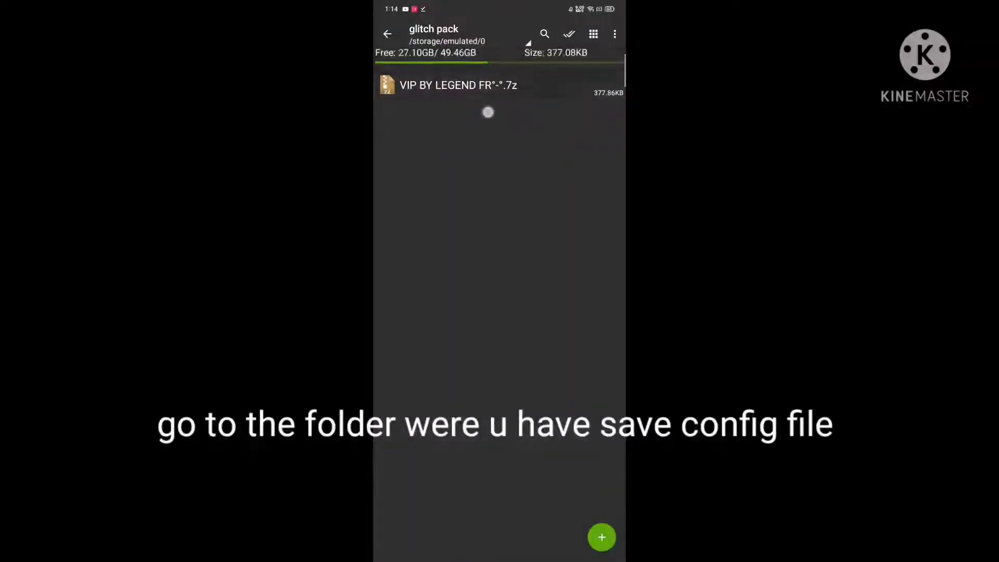
click(459, 85)
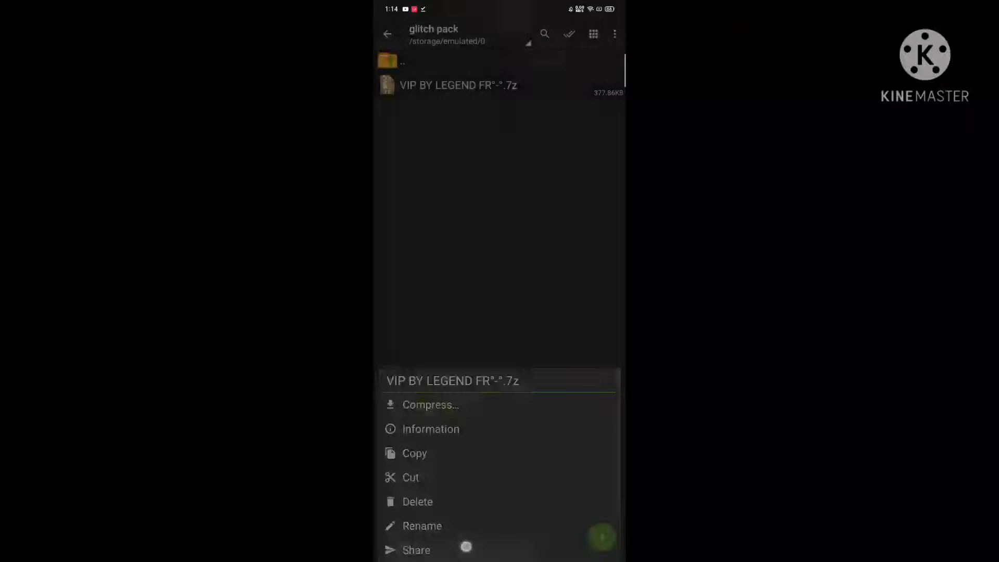
click(416, 550)
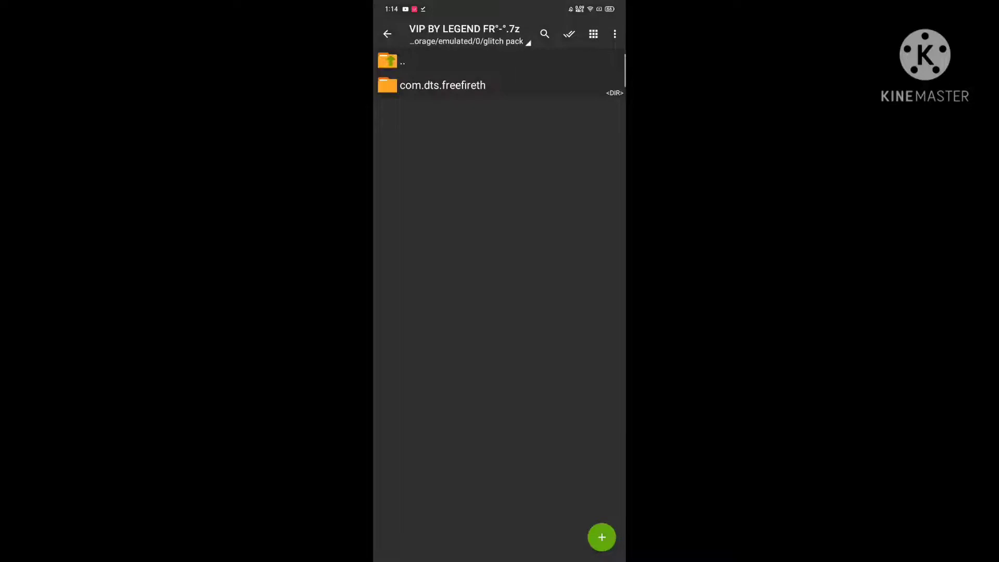
Step: Copy the com.dts.freefireth folder out of the archive, bringing up the storage picker
click(443, 85)
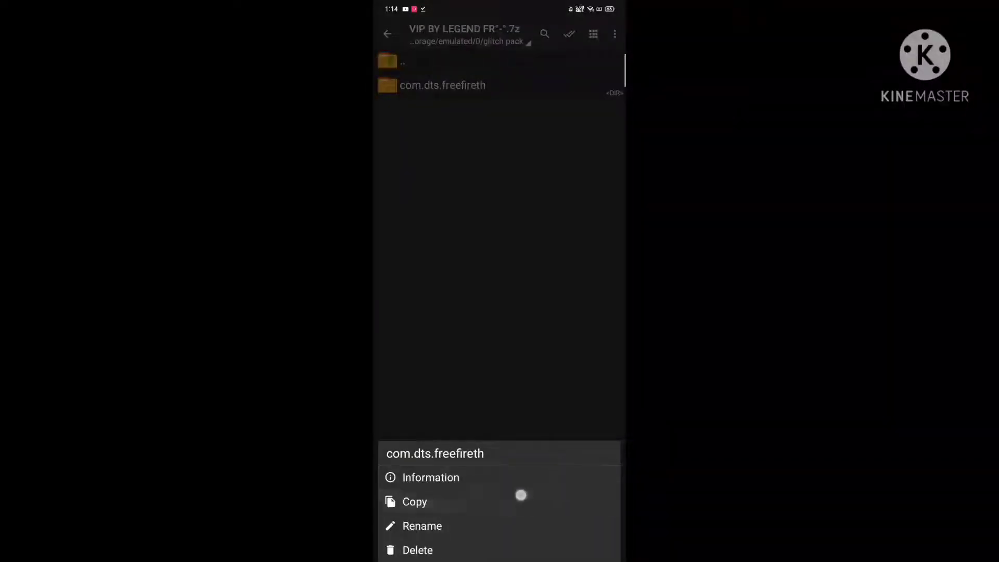
click(415, 502)
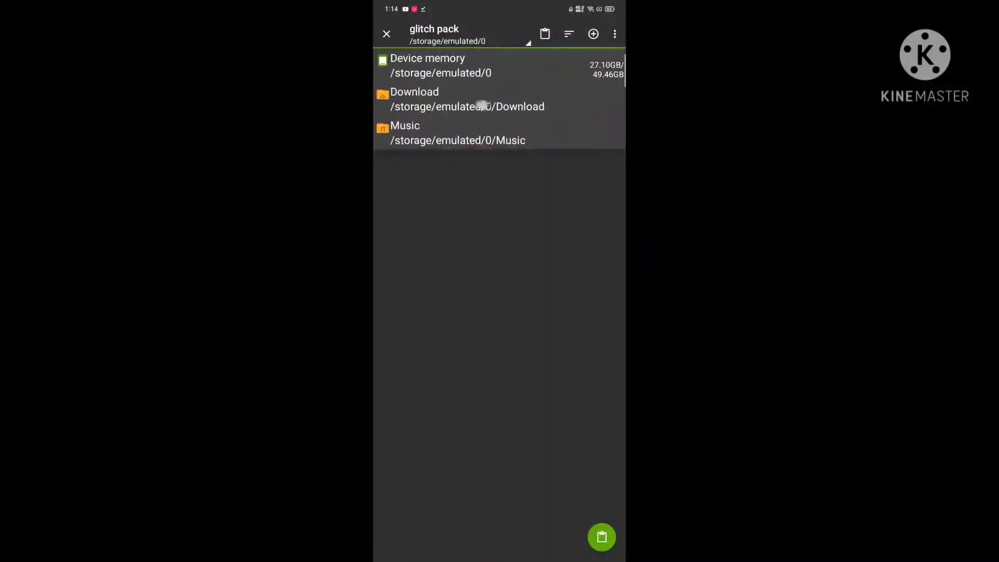
Step: Paste into Device memory > Android > data, replacing all existing files
click(426, 66)
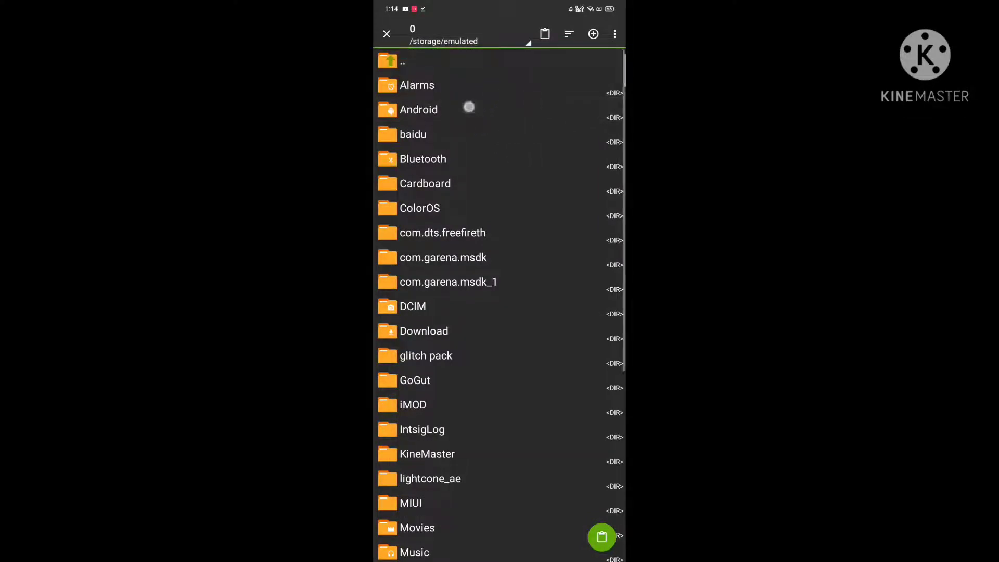
click(419, 109)
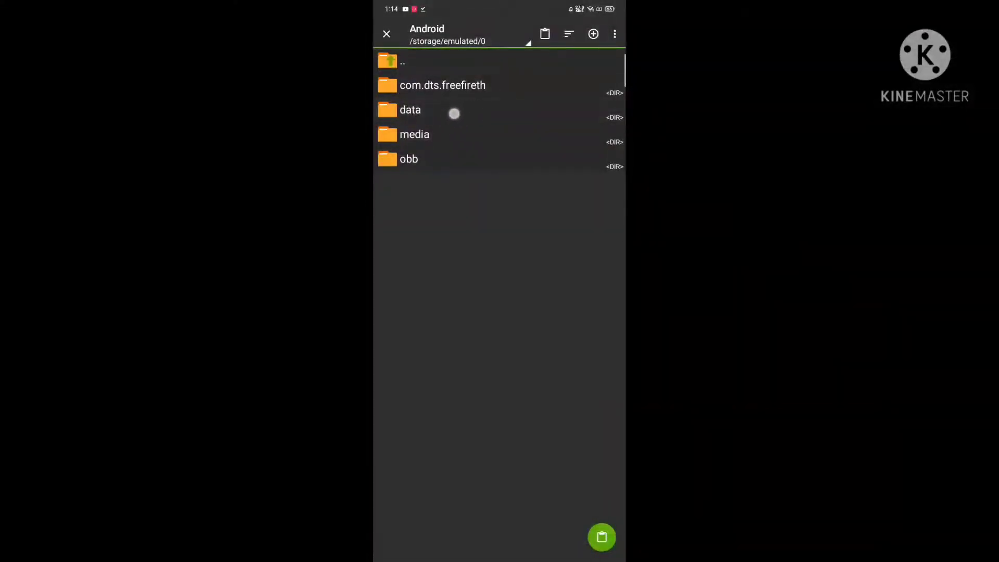
click(411, 110)
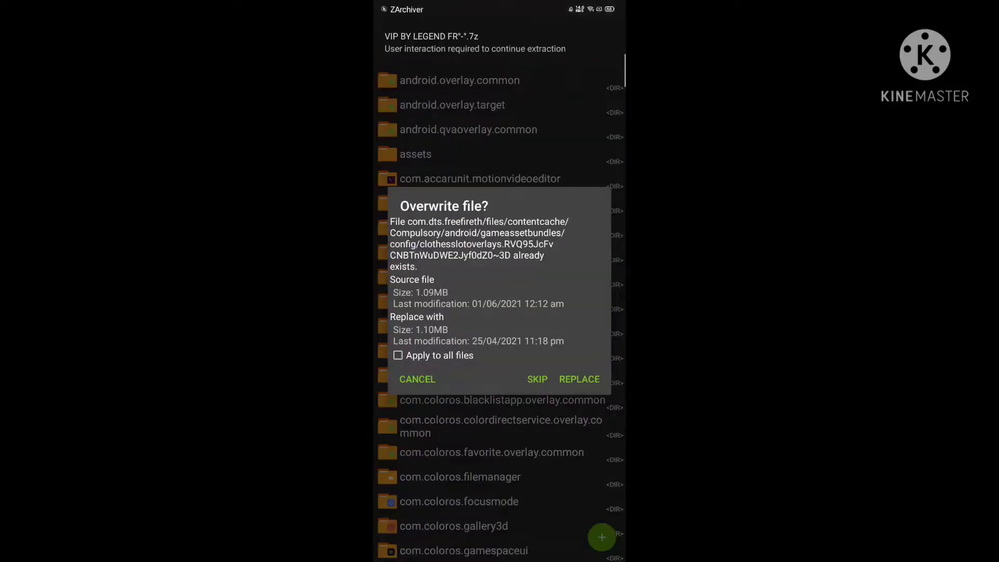
click(398, 356)
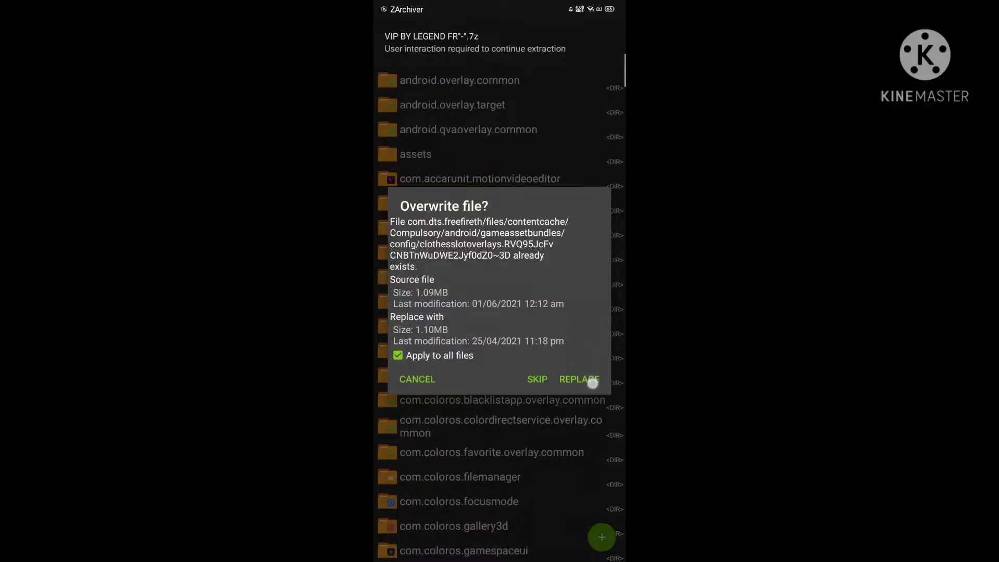
click(579, 379)
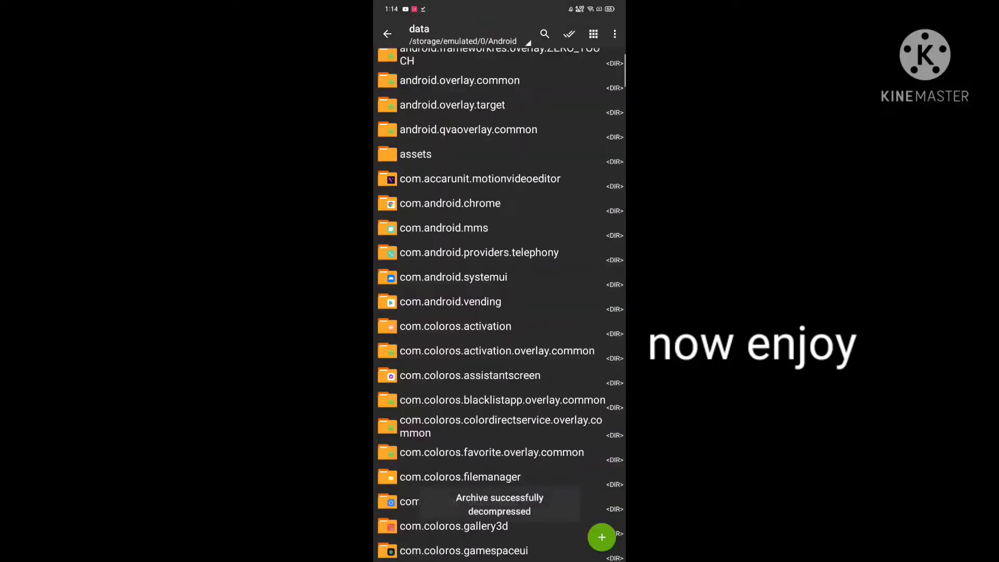